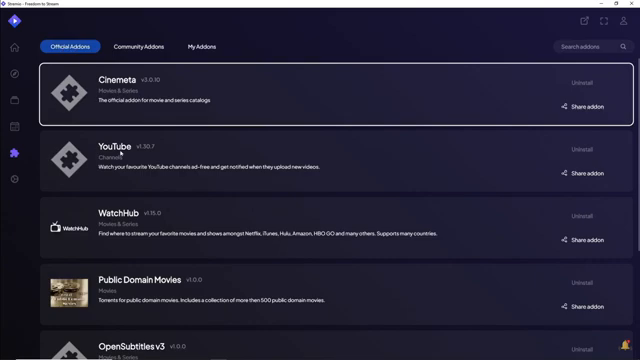
- Scroll the Official Addons list and install the OpenSubtitles v3 addon
scroll("down", 3)
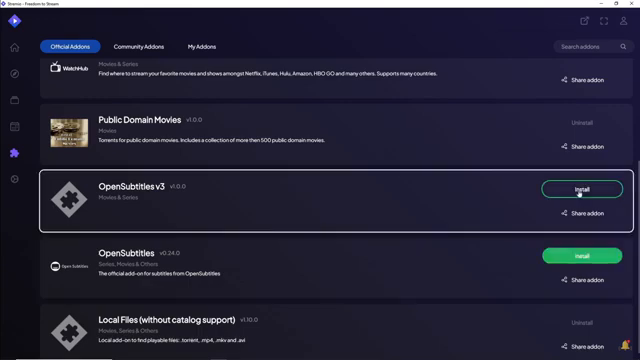
left_click(581, 190)
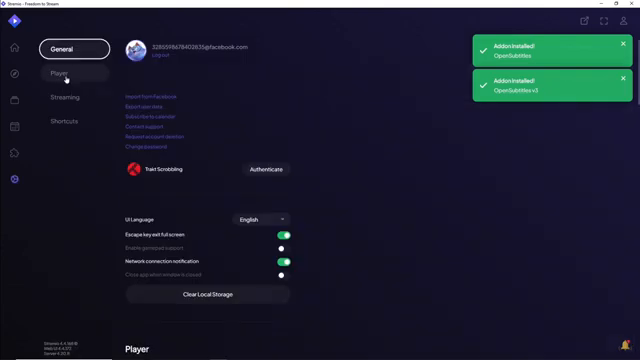
- Review Player subtitle, audio and control defaults, with English as default subtitle language
left_click(72, 72)
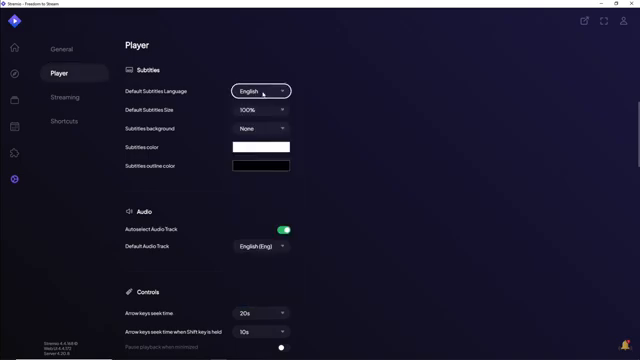
mouse_move(250, 207)
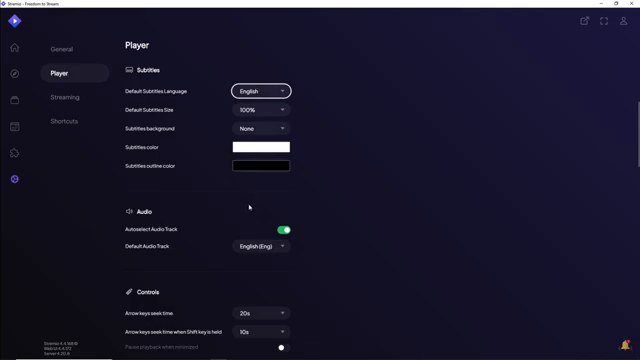
scroll("down", 3)
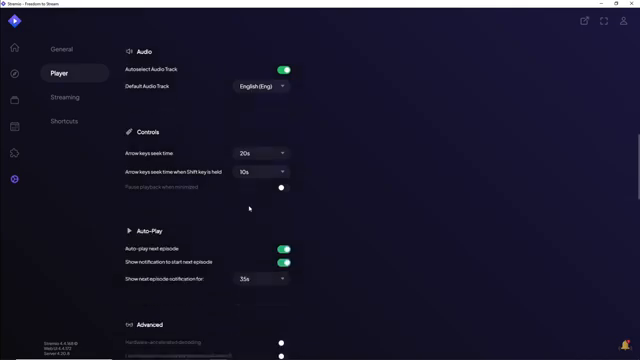
left_click(66, 97)
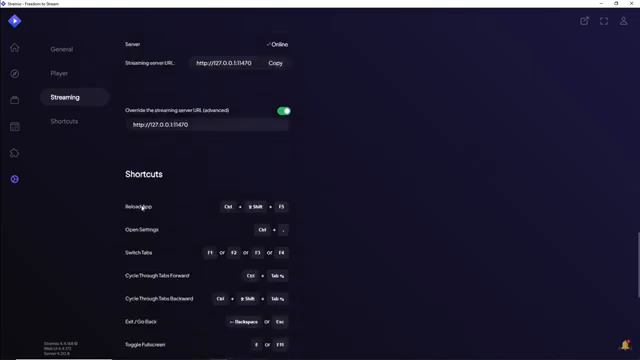
- Scroll past Streaming into the Shortcuts list showing subtitle size and delay keys
scroll("down", 3)
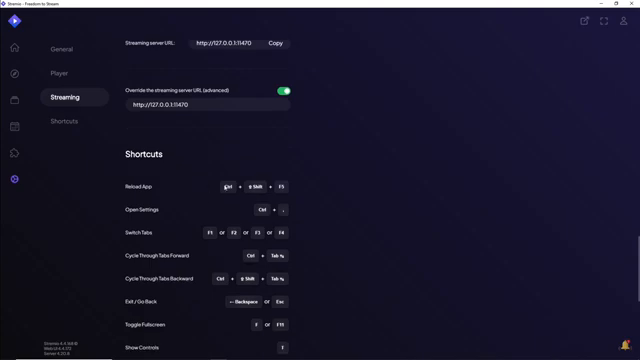
mouse_move(239, 190)
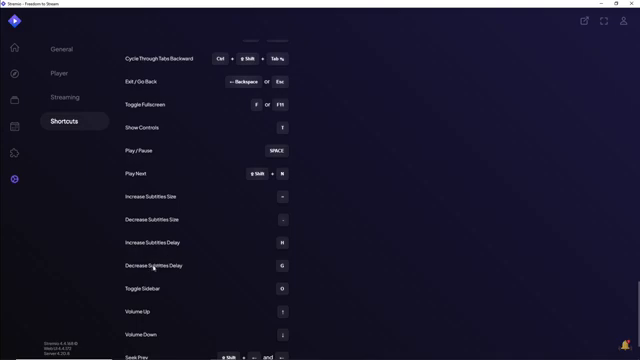
mouse_move(282, 243)
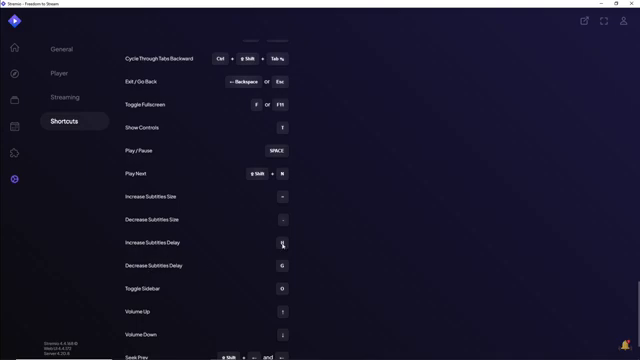
mouse_move(284, 246)
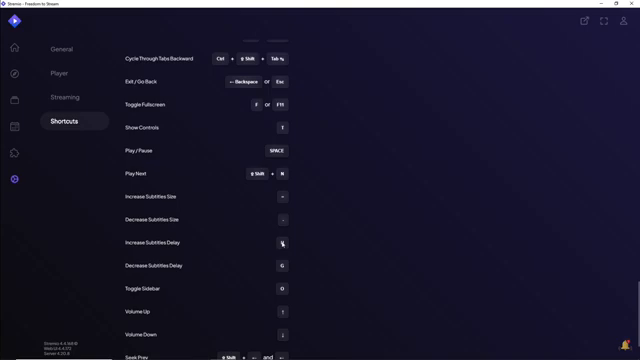
scroll("down", 3)
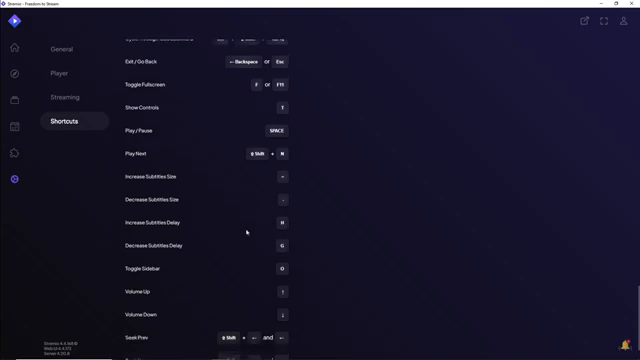